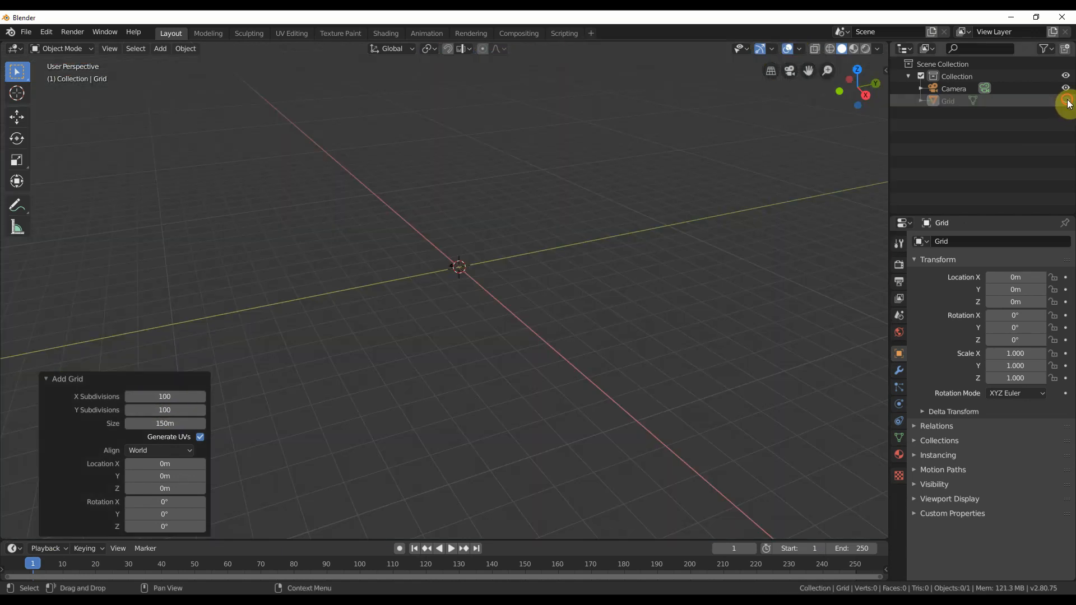
Step: Add a plane mesh at the scene origin from the Add menu
left_click(159, 48)
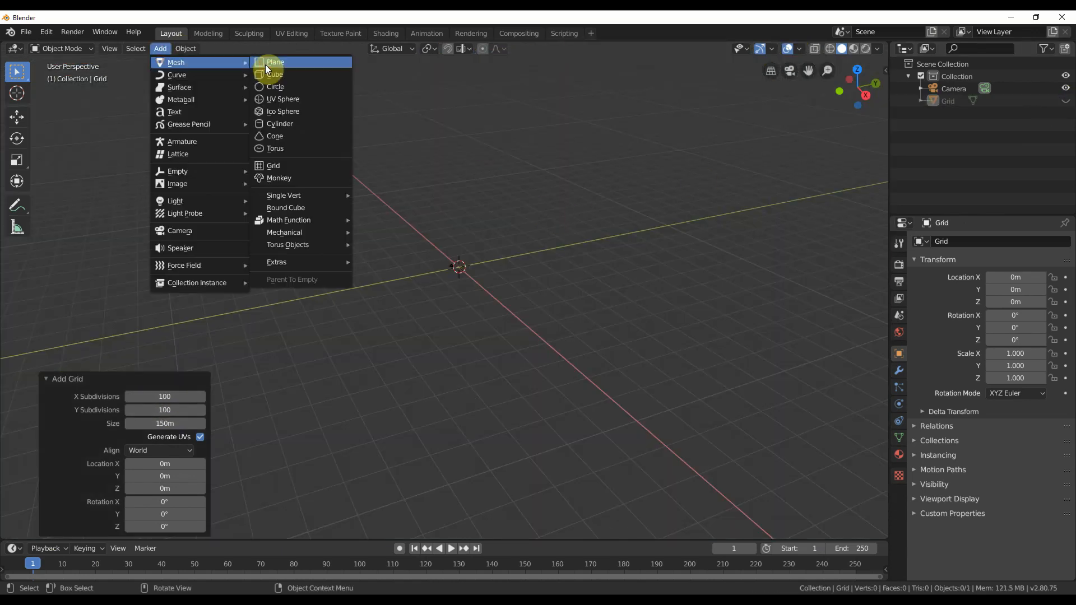
left_click(275, 62)
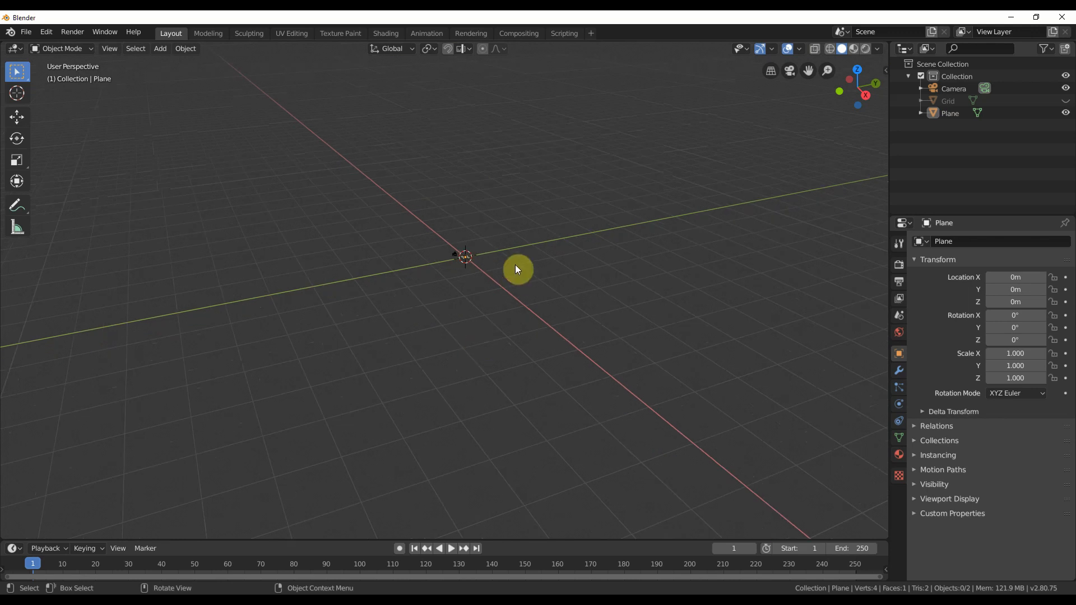
Step: Build the plane's tree-image material and set its Blend Mode for transparency
left_click(385, 33)
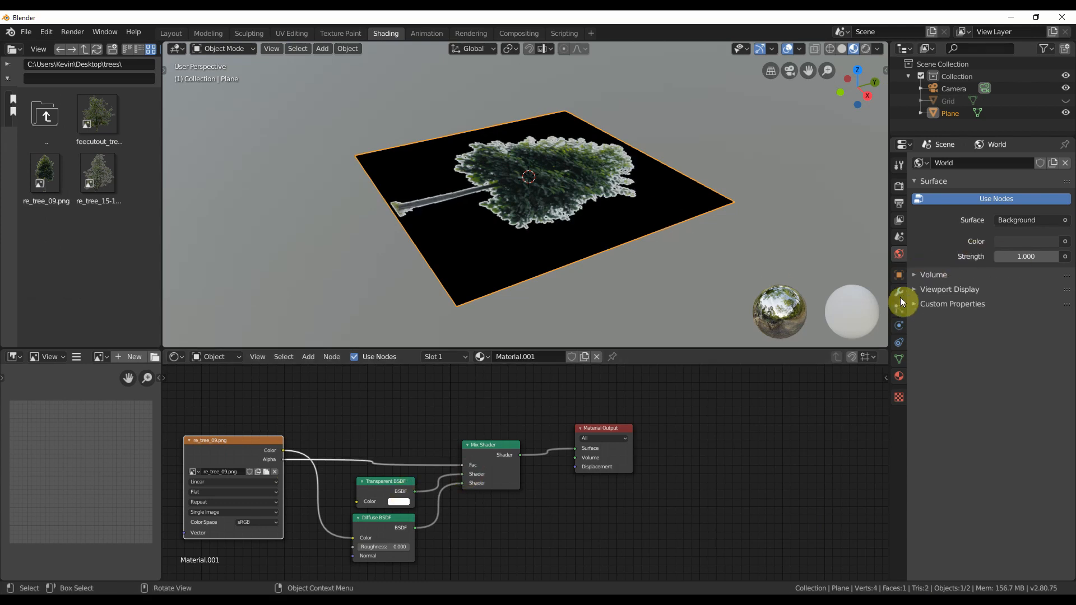
left_click(898, 364)
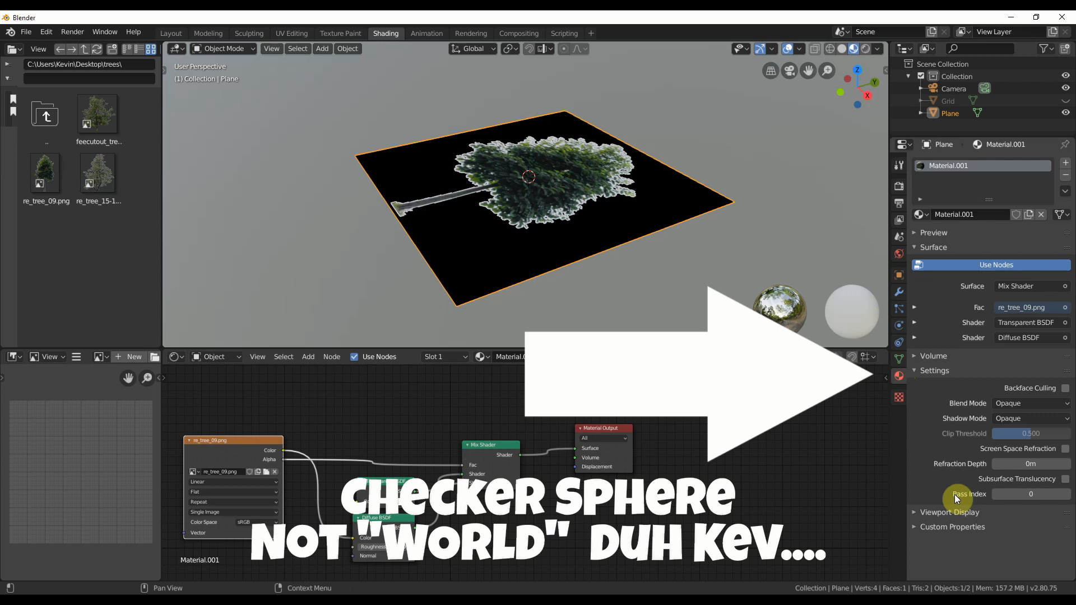
left_click(1030, 403)
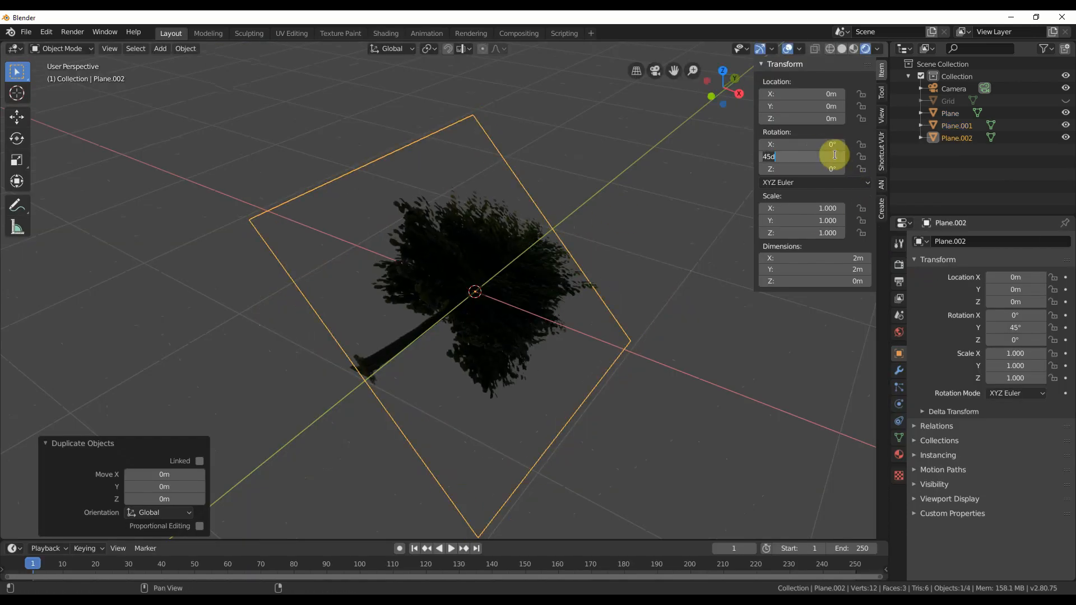
Step: Enter a 90° rotation for the duplicated tree plane
type("90d")
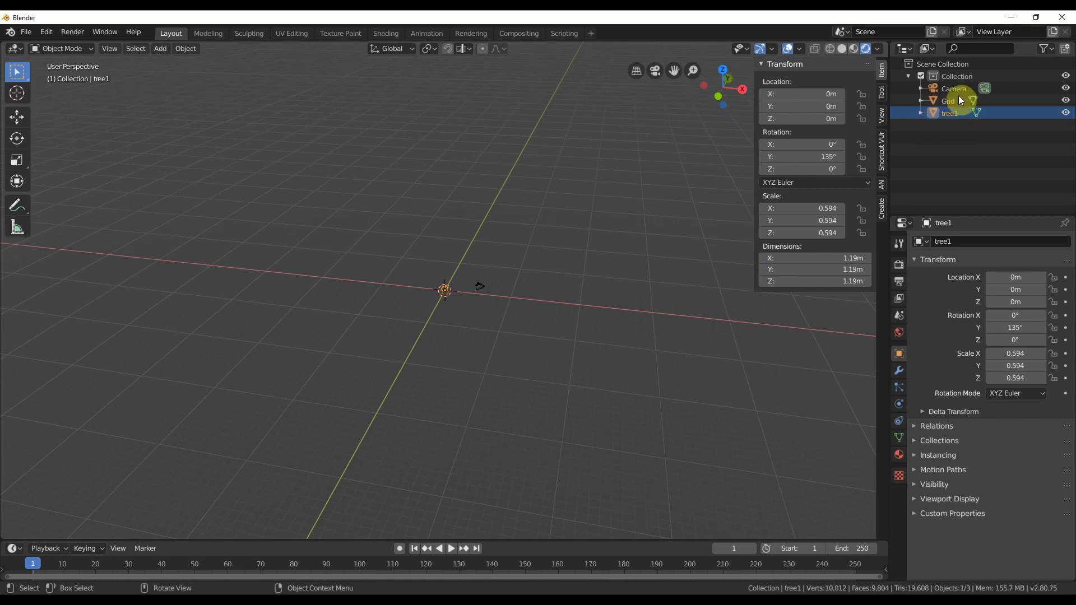
Step: Give the Grid a Hair particle system rendered as tree1 objects, adjusting scale
left_click(949, 100)
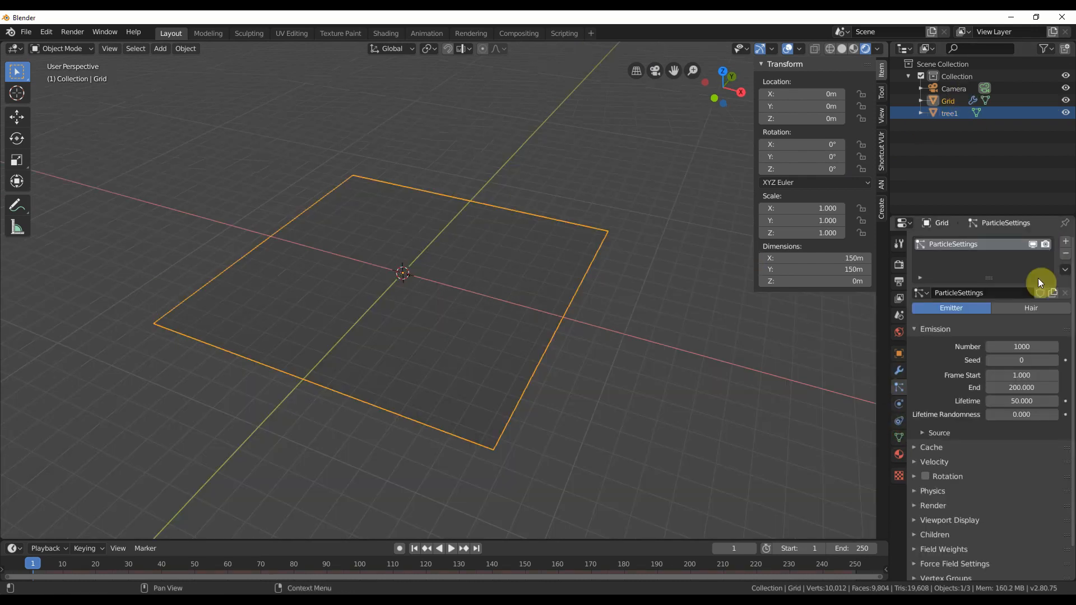
left_click(1030, 307)
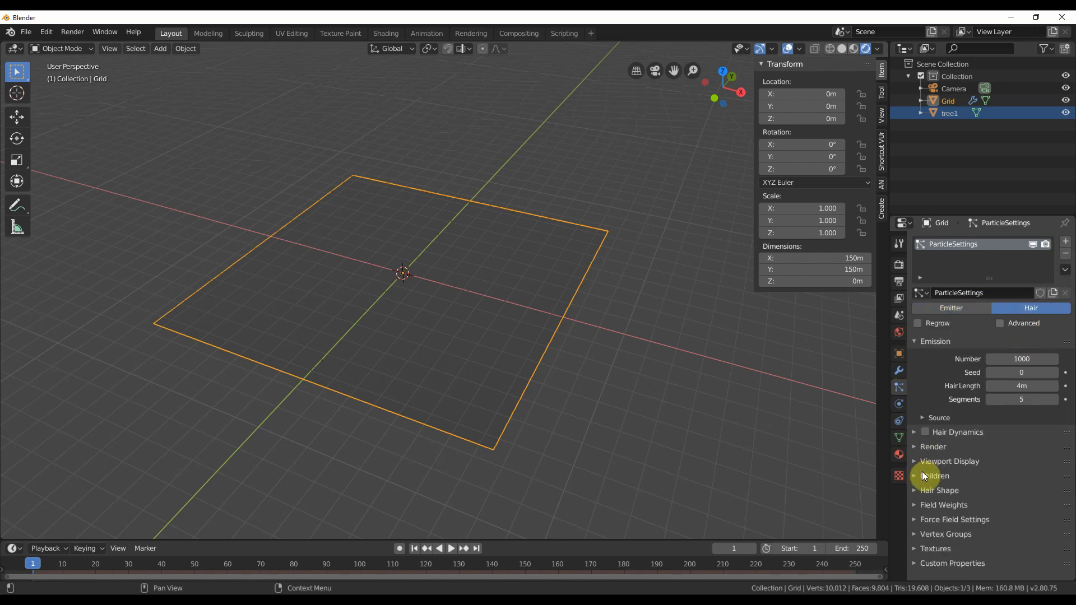
left_click(933, 447)
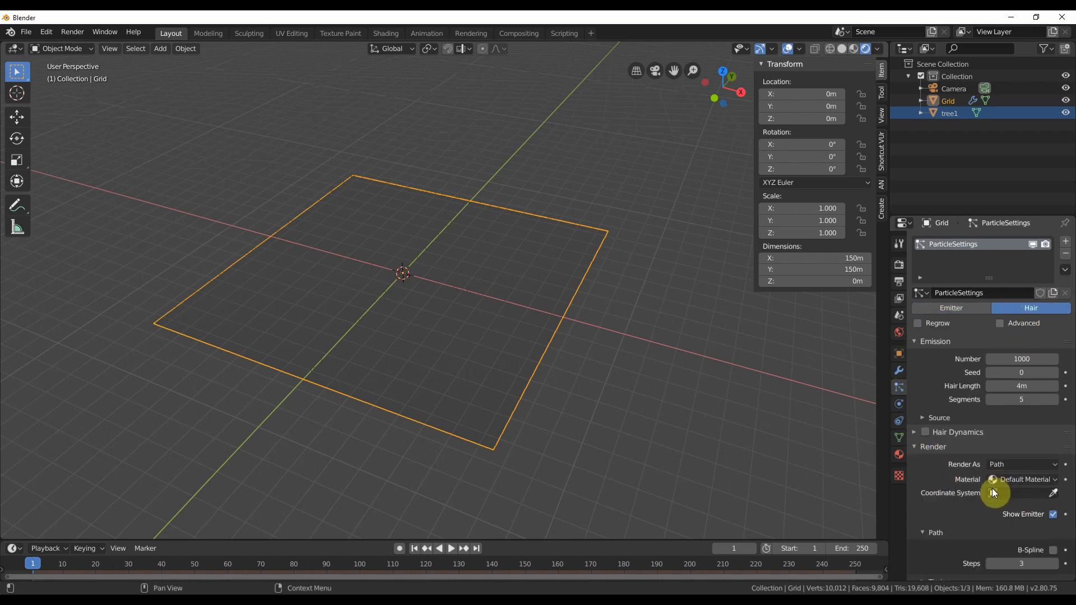
left_click(1019, 464)
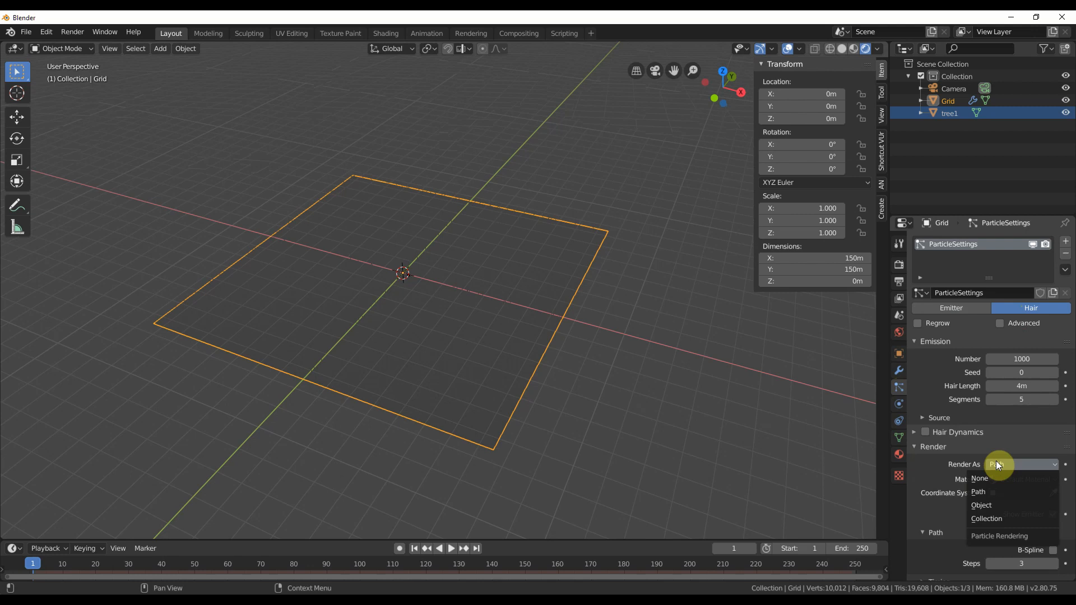
left_click(980, 505)
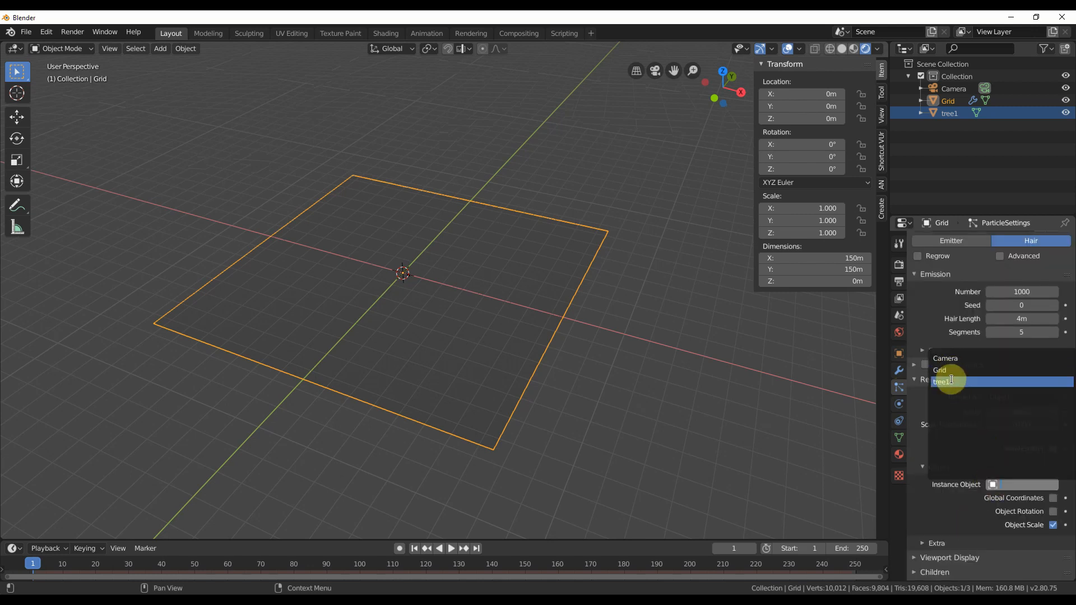
left_click(943, 382)
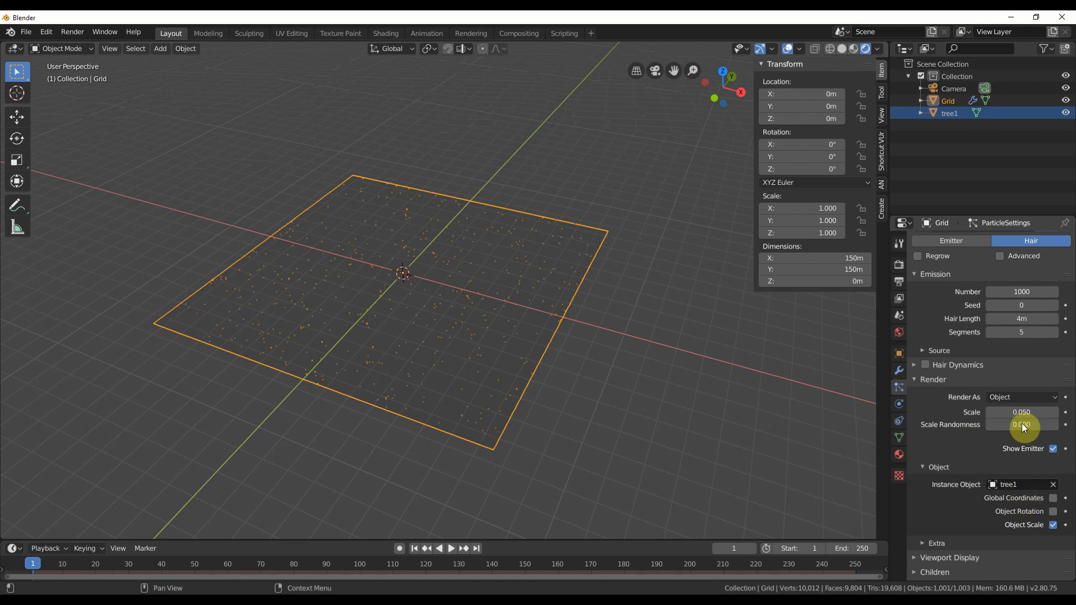
left_click_drag(1023, 412, 1022, 412)
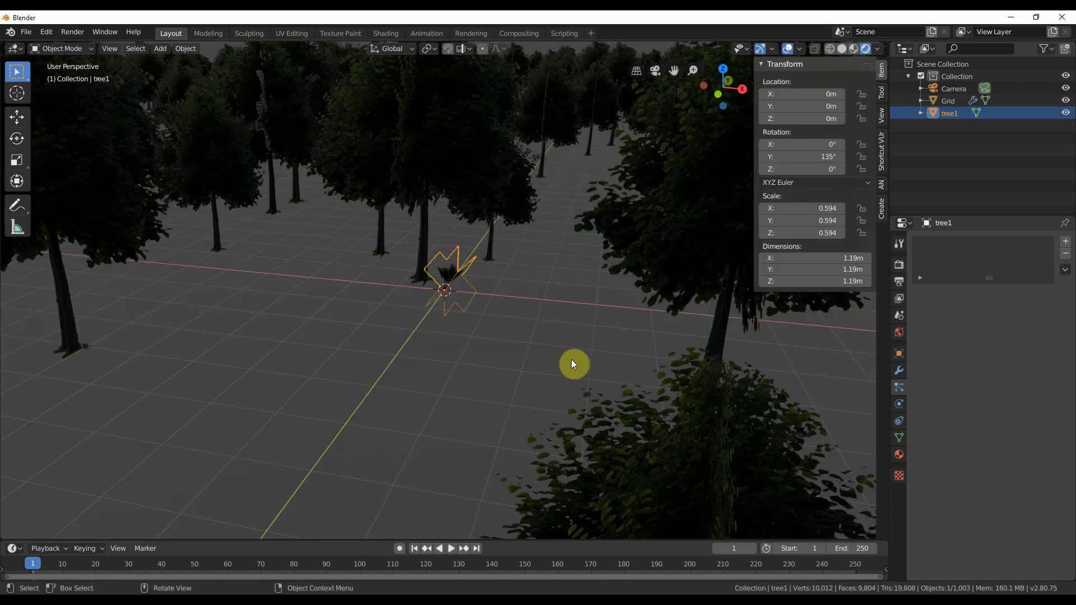
mouse_move(609, 286)
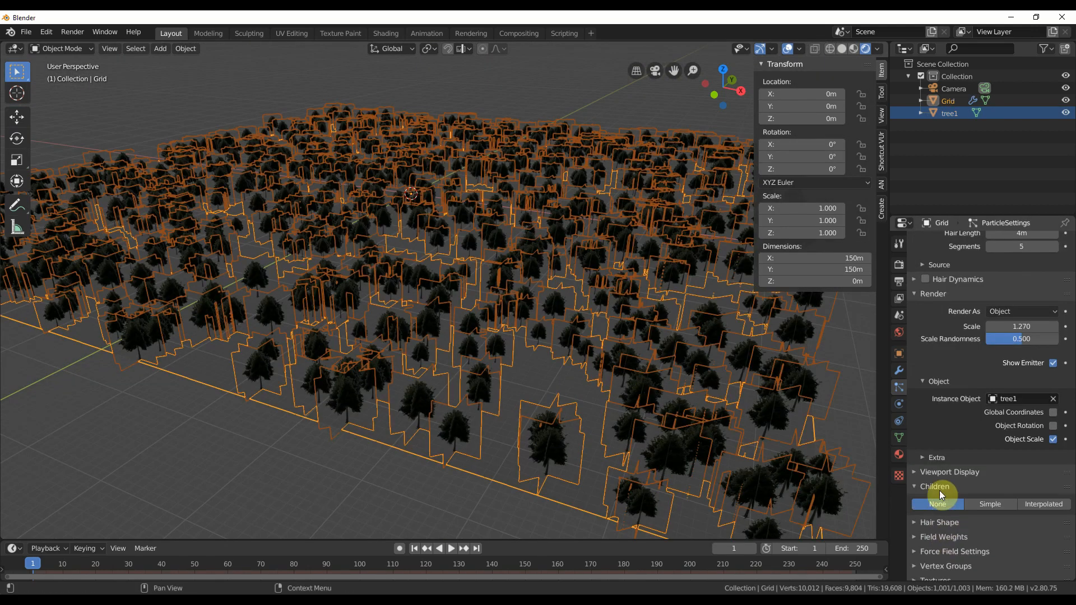
Step: Enable Simple child particles to thicken the forest
left_click(1042, 505)
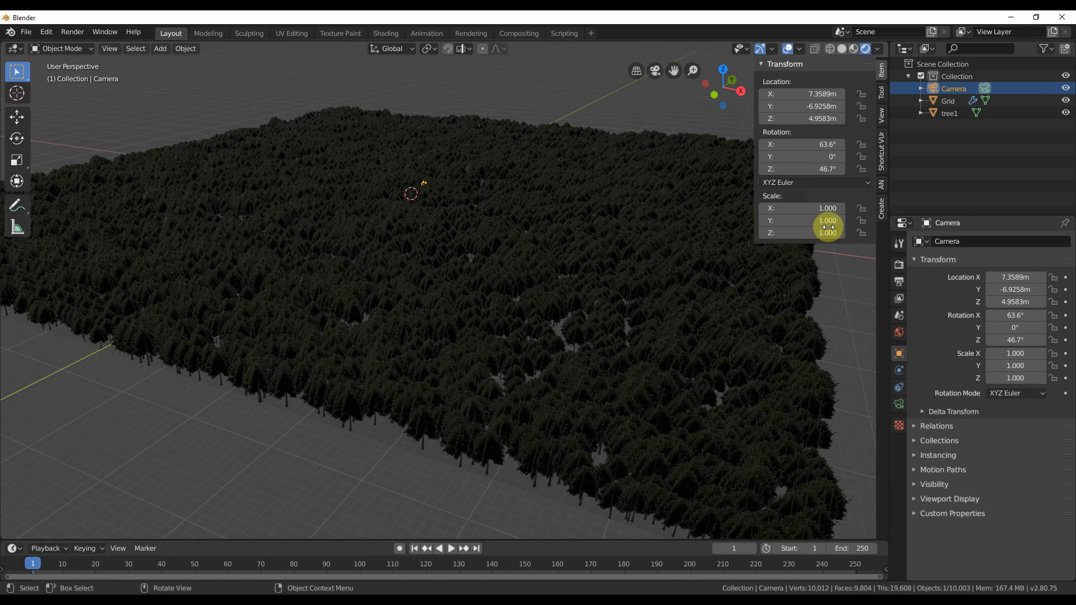
Step: Switch to the camera view and raise the camera's Clip End
key("KP_0")
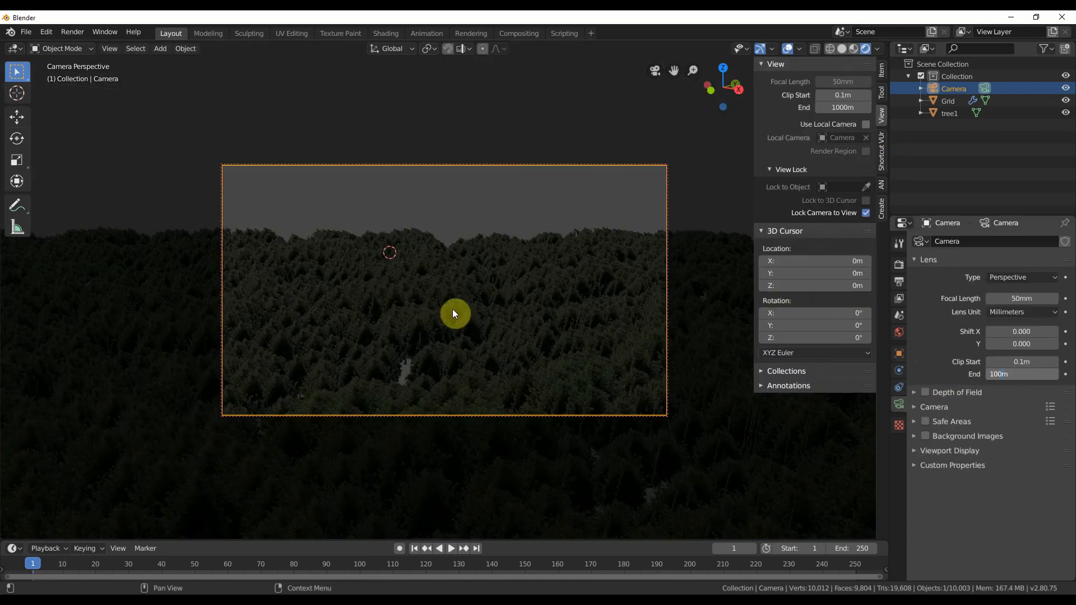
left_click(385, 33)
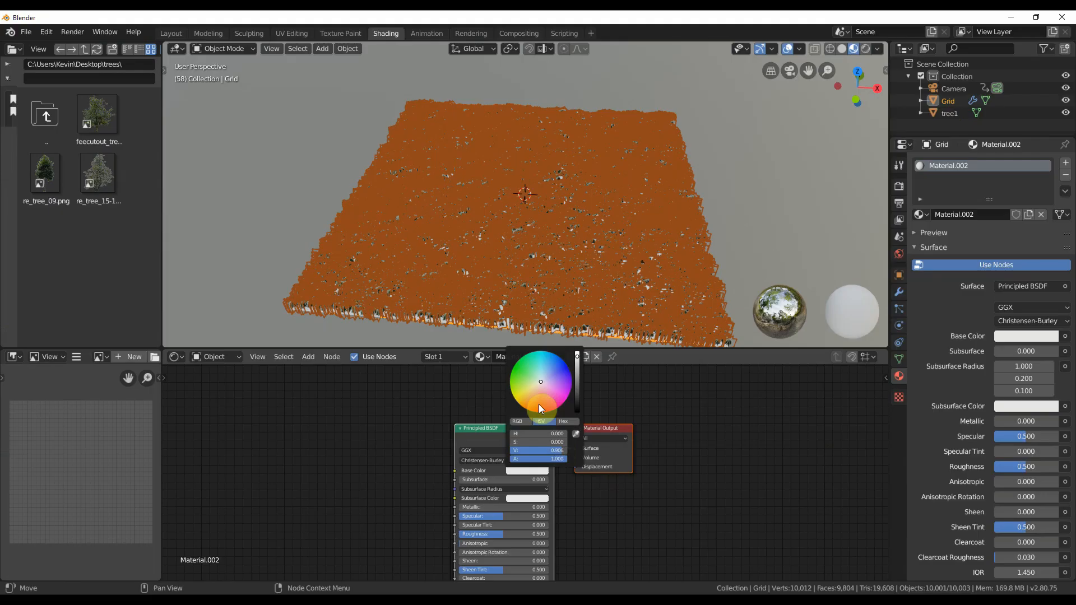
Step: Darken the Grid's base colour to a near-black green
left_click(537, 385)
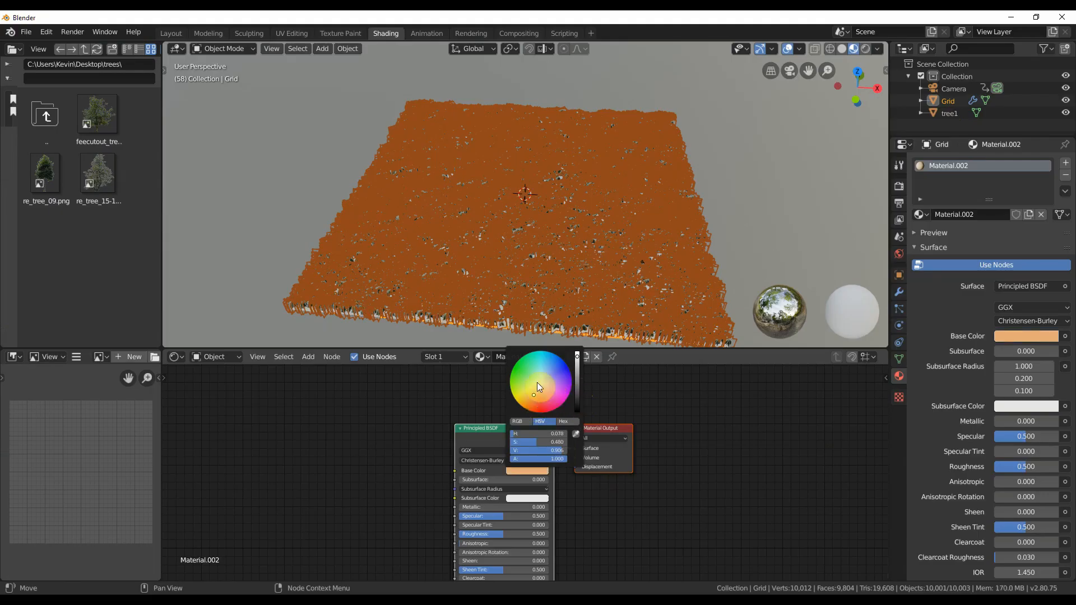
left_click(534, 381)
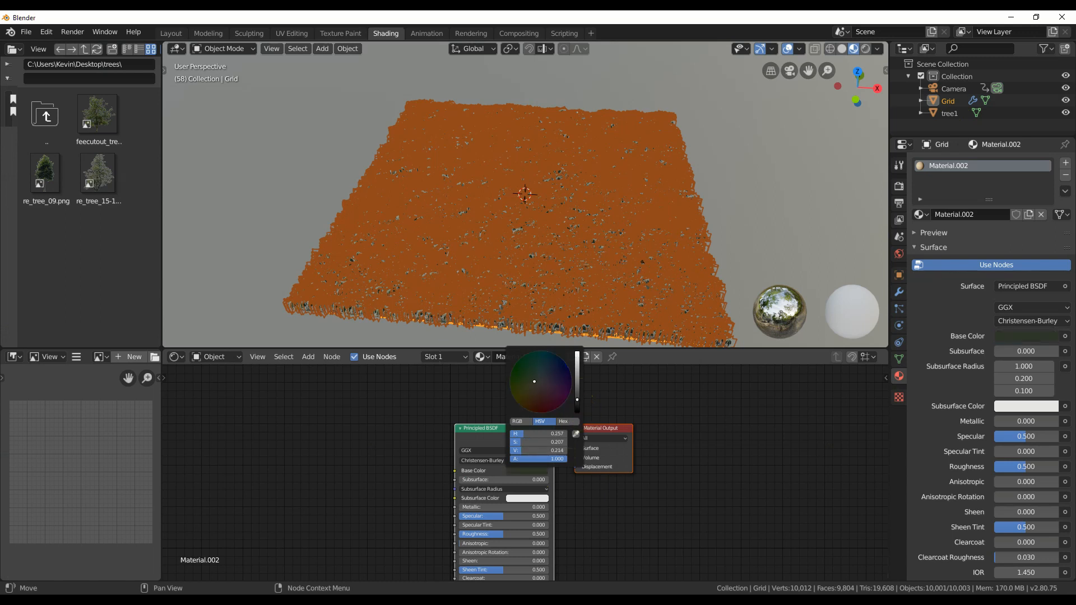
left_click(248, 33)
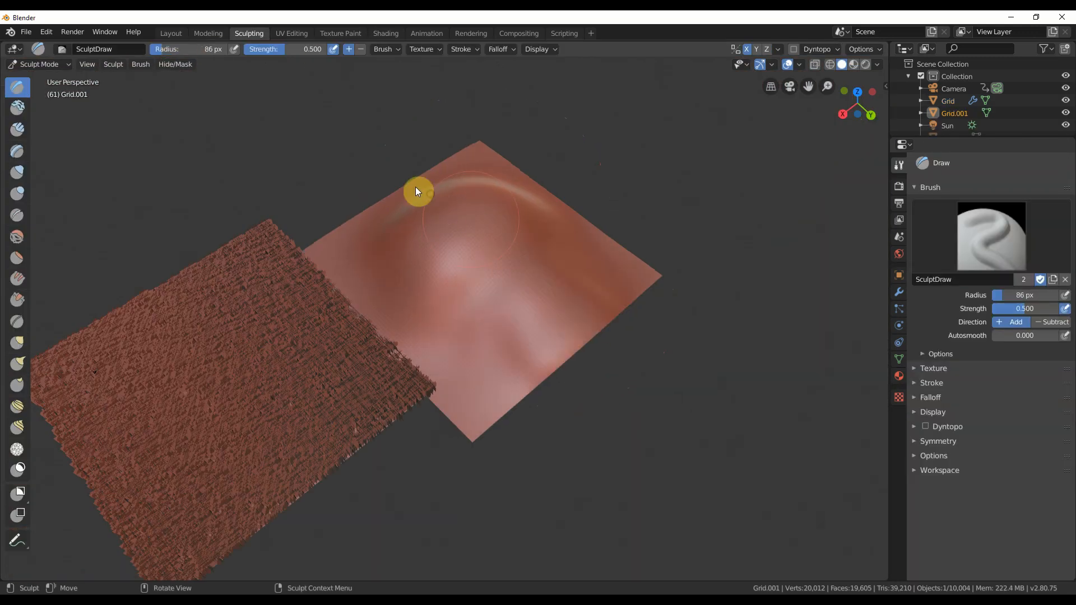
Step: Sculpt and scale a hilly backdrop plane, then bring up the World shading choice
left_click(170, 33)
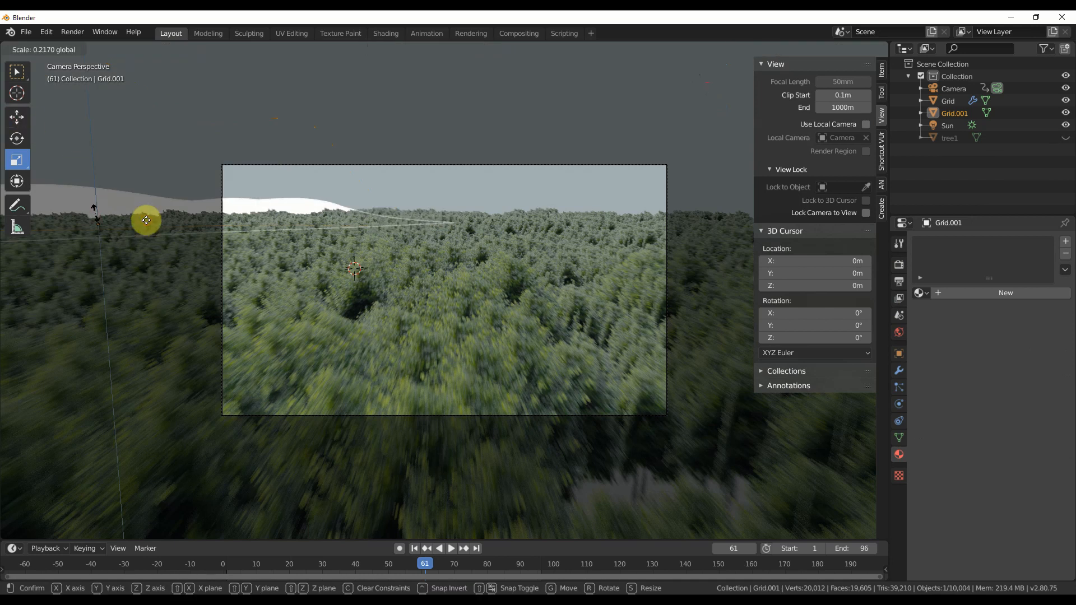
left_click(385, 33)
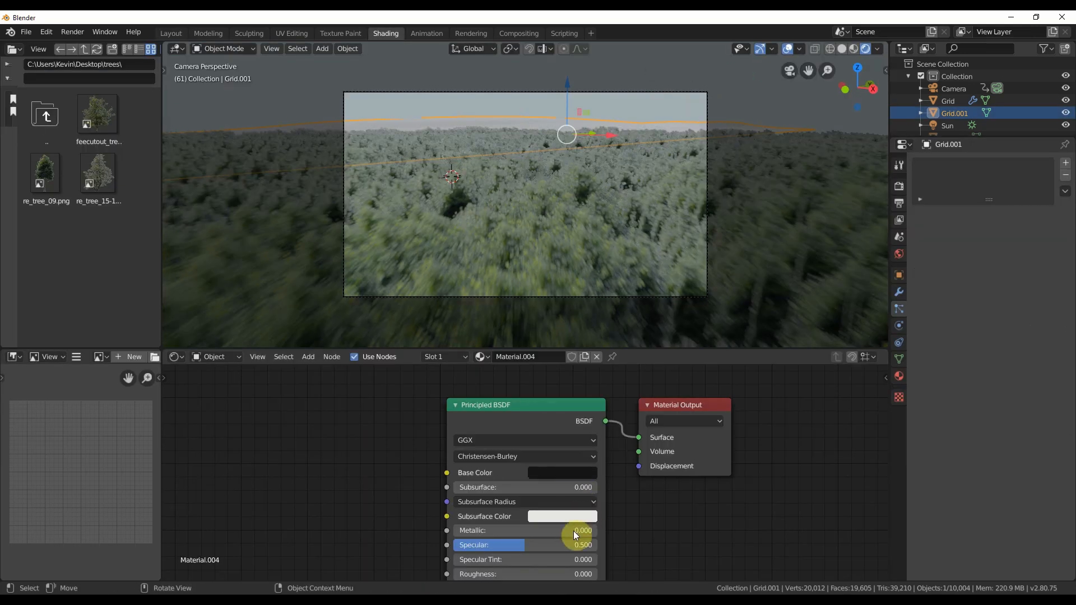
left_click(217, 356)
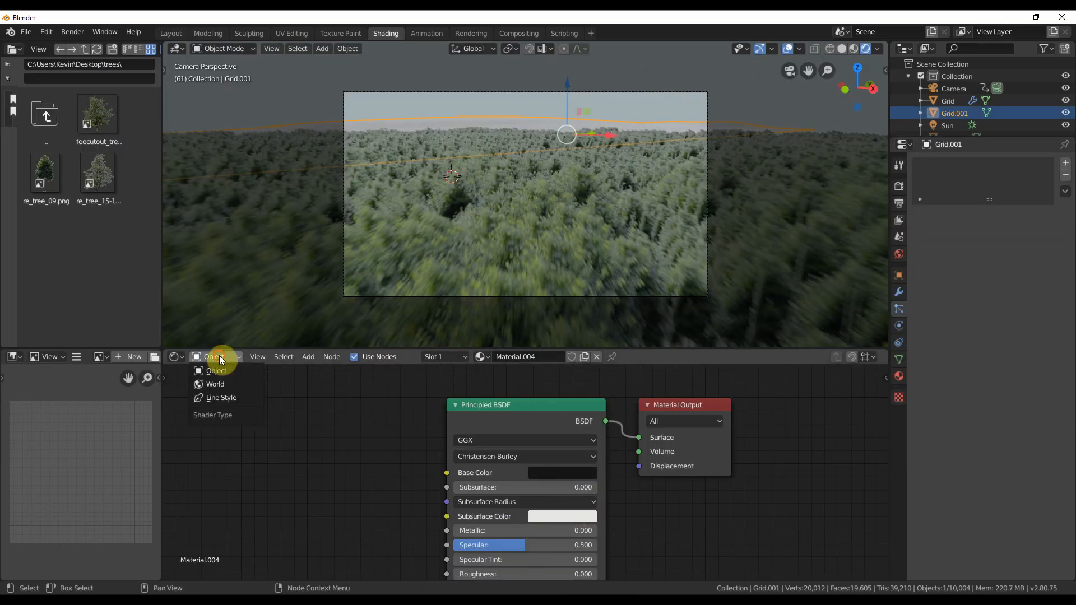